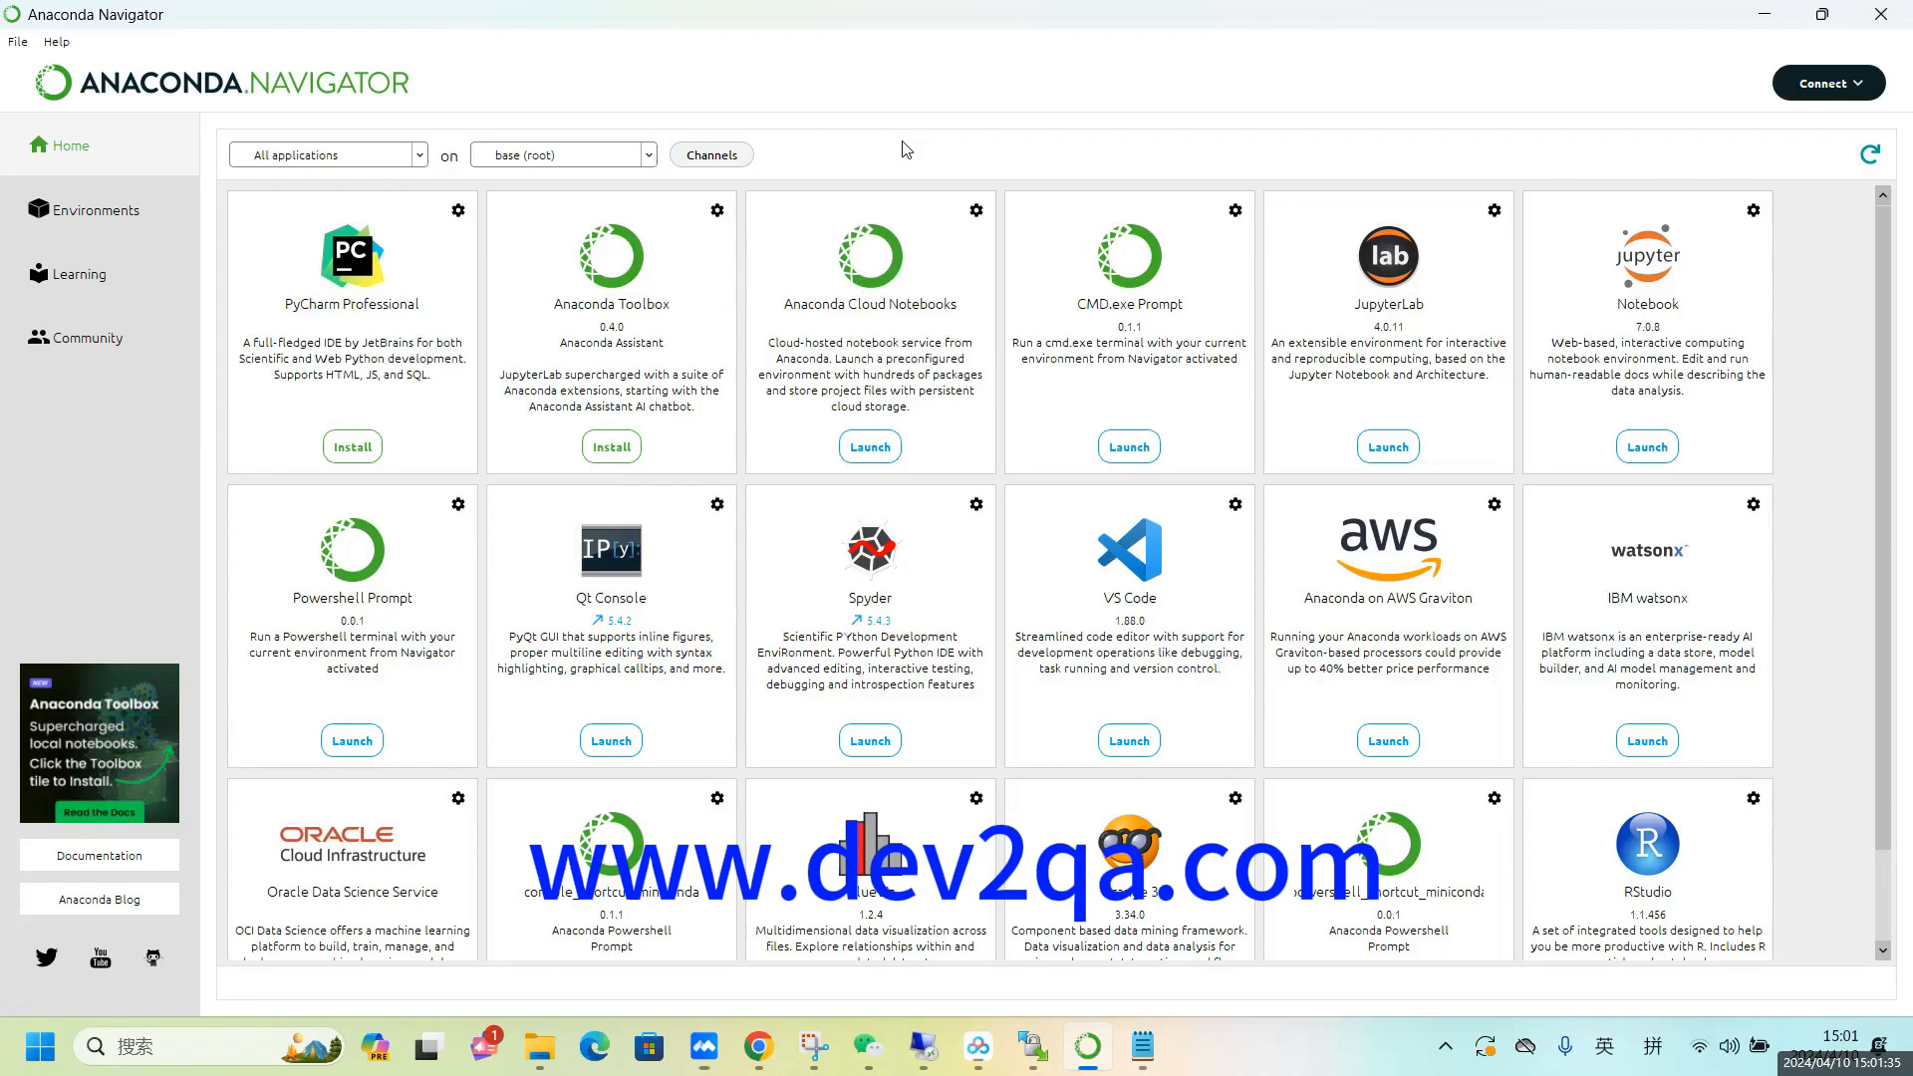
{"action": "mouse_move", "coordinate": [496, 486]}
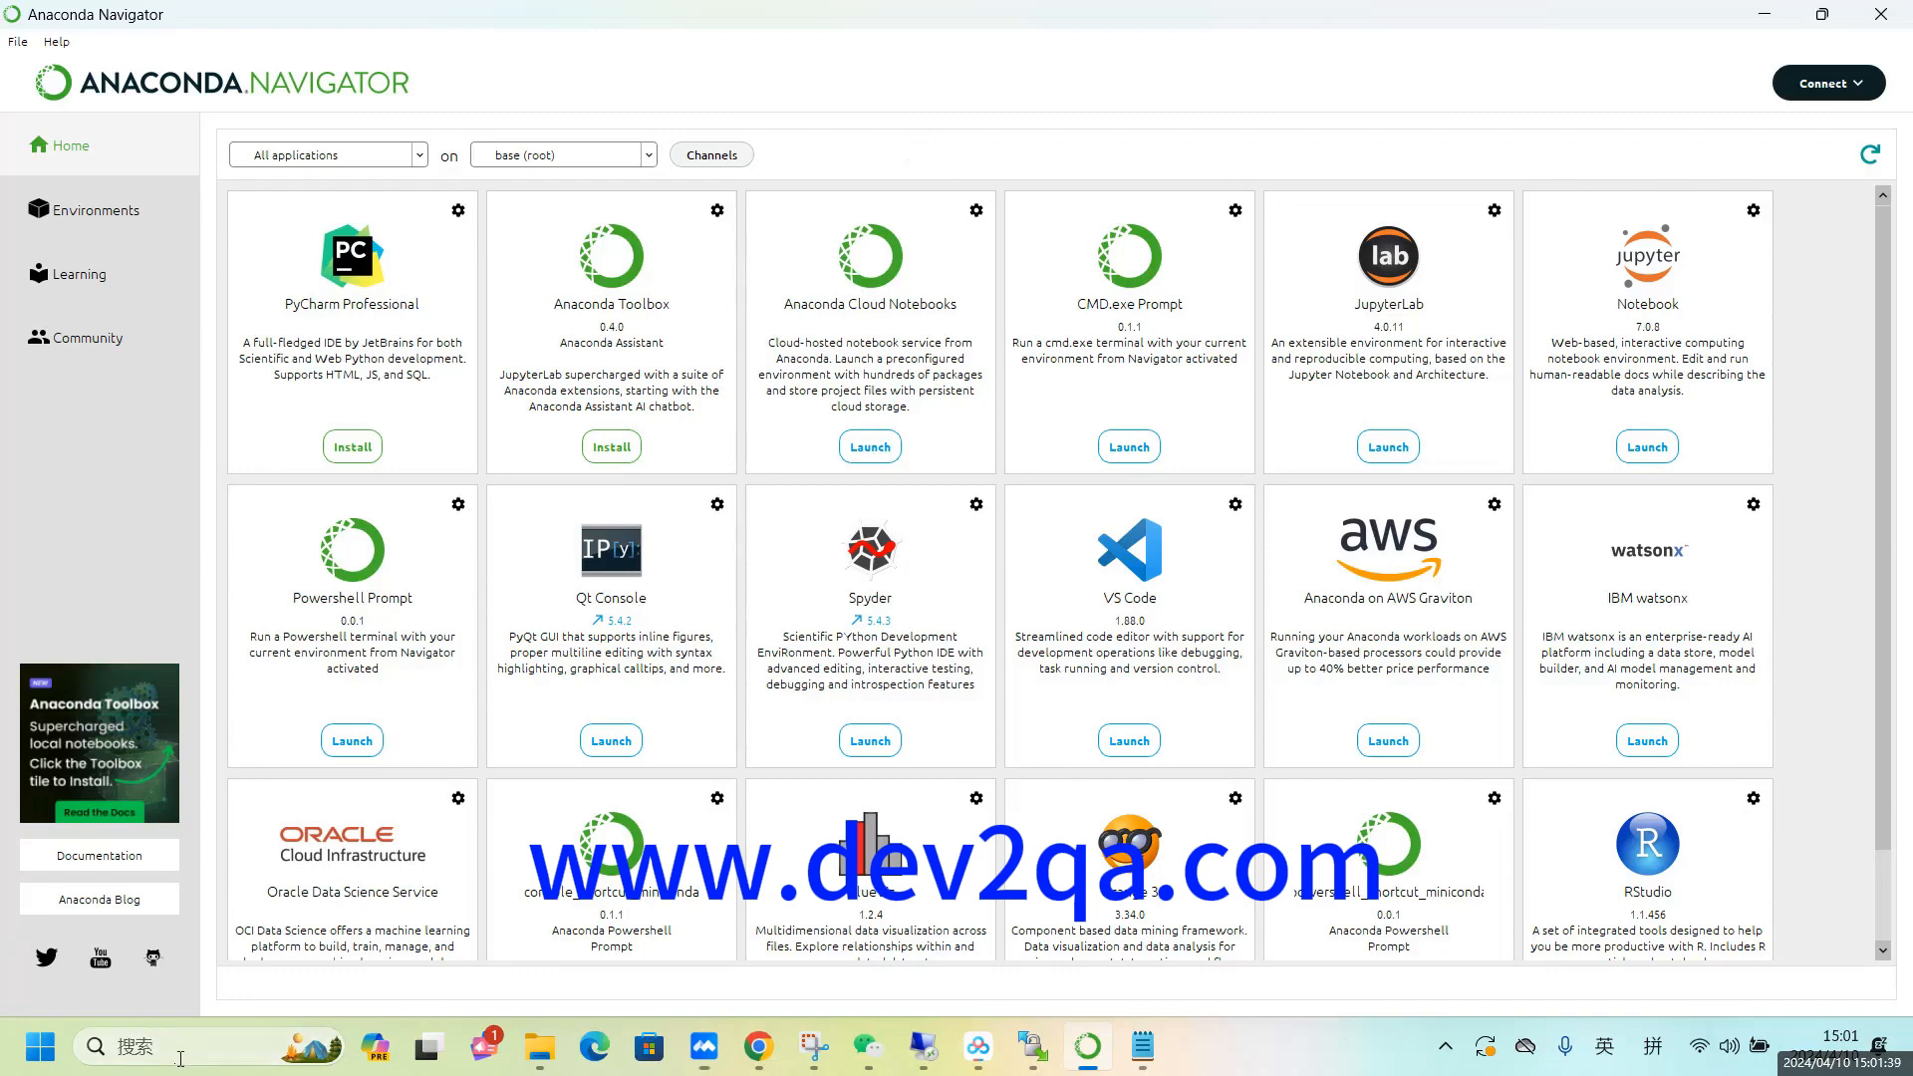
Bring up the Windows taskbar search panel listing recent apps like Navigator.
{"action": "left_click", "coordinate": [121, 1046]}
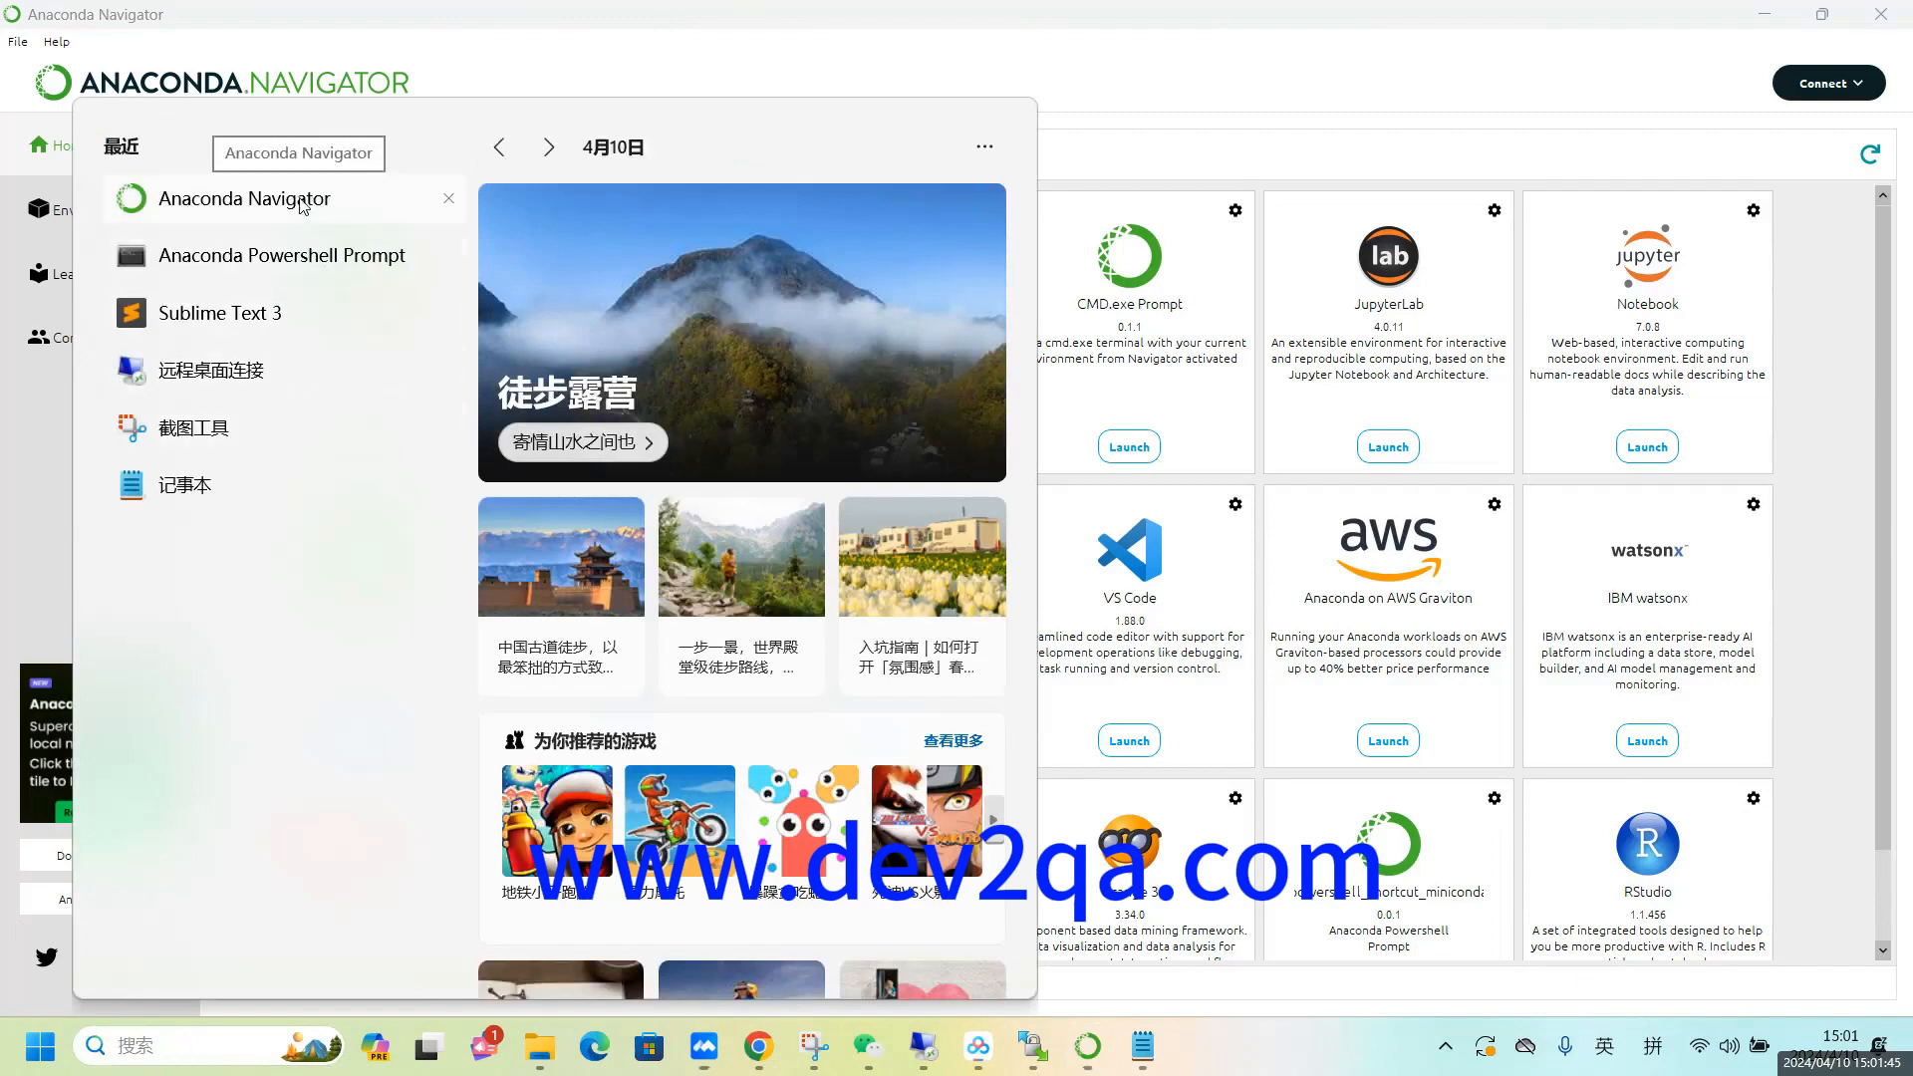
{"action": "mouse_move", "coordinate": [496, 66]}
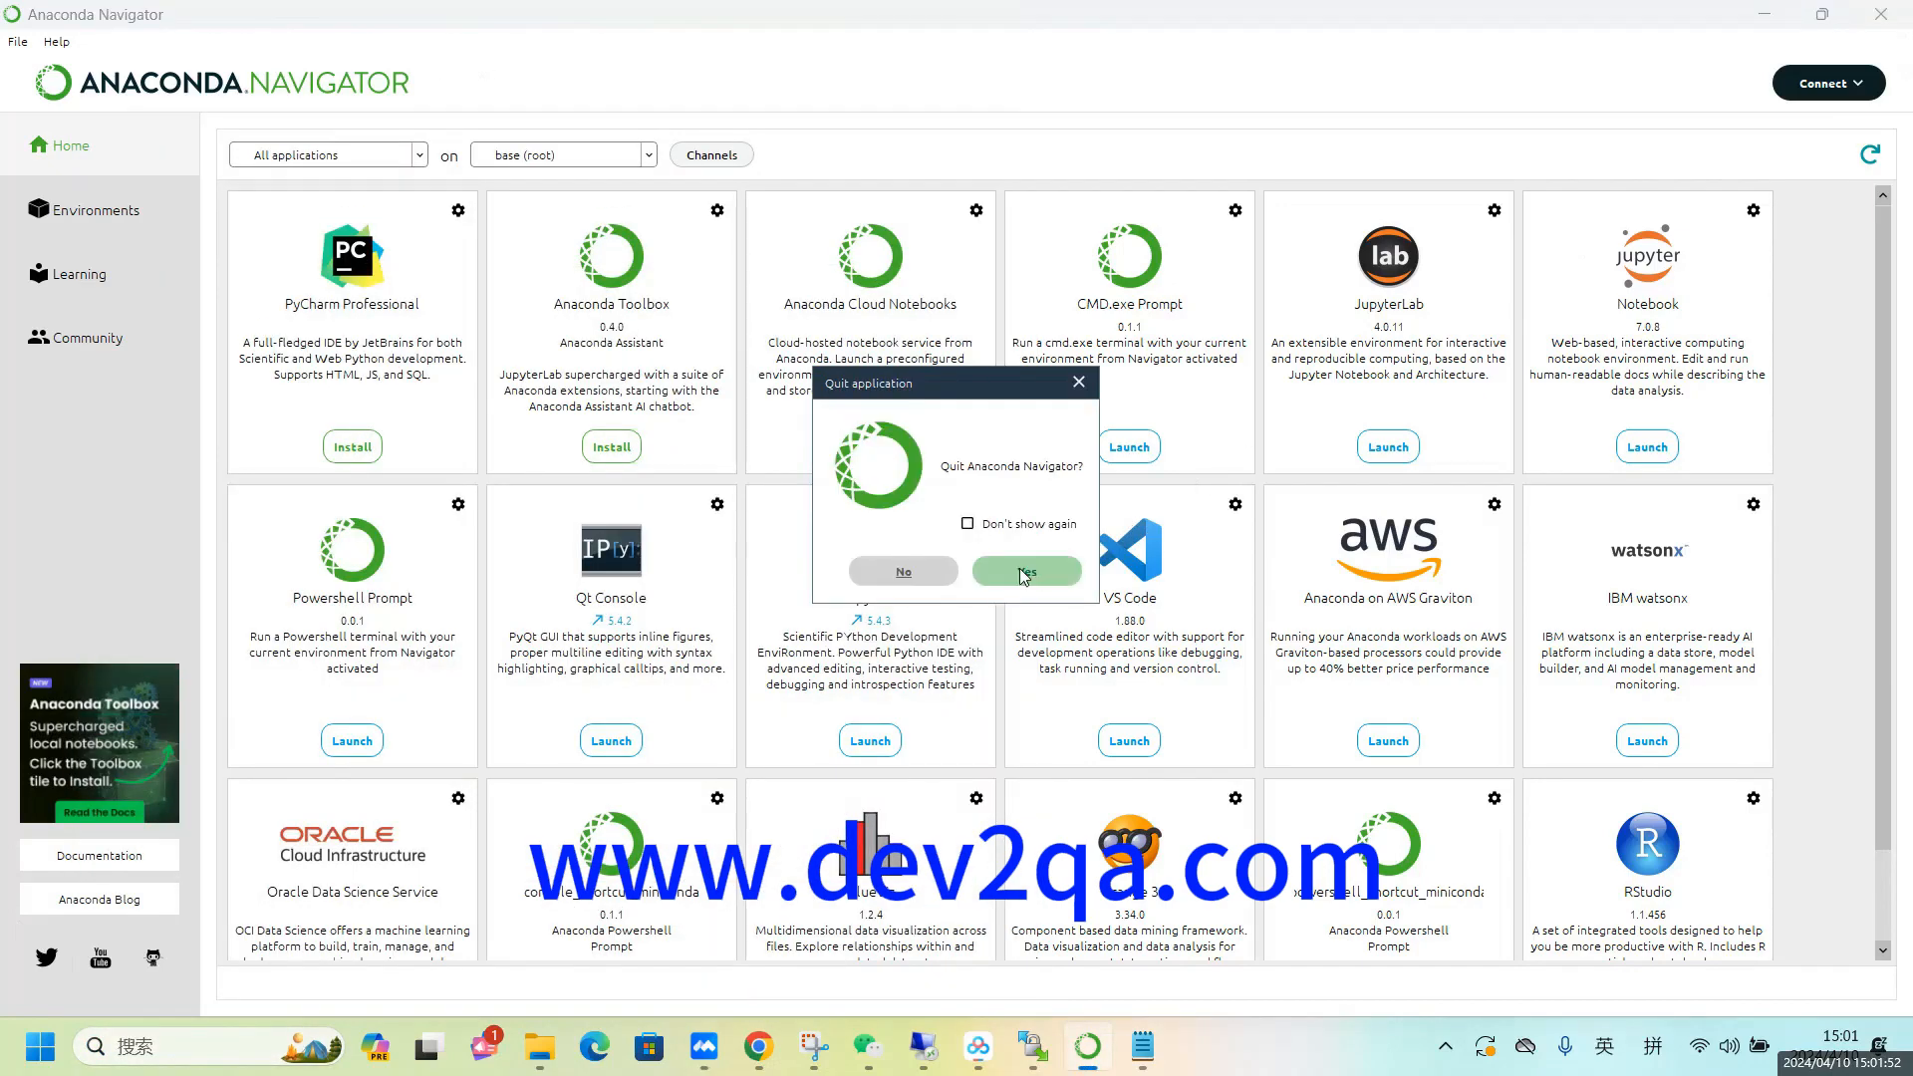
Confirm quitting Anaconda Navigator, returning to the empty Windows desktop.
{"action": "left_click", "coordinate": [1025, 572]}
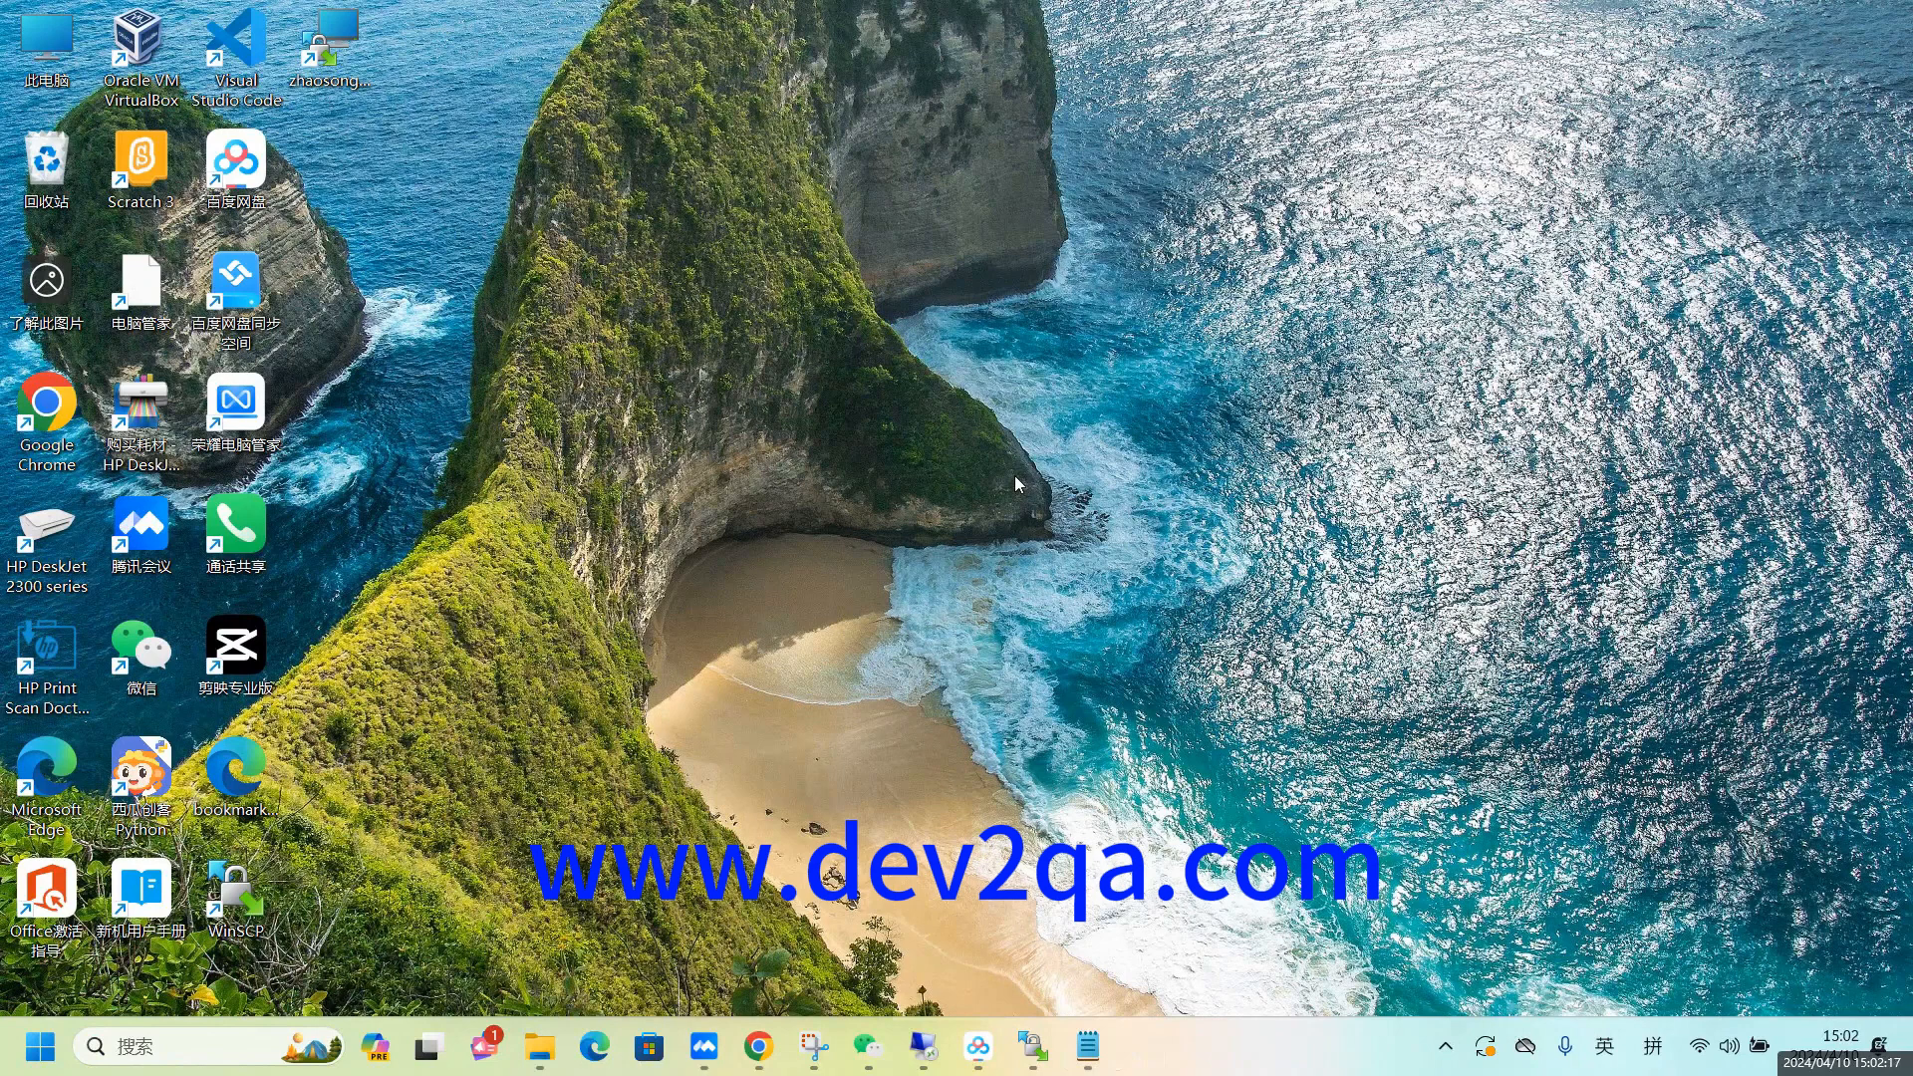
{"action": "mouse_move", "coordinate": [792, 849]}
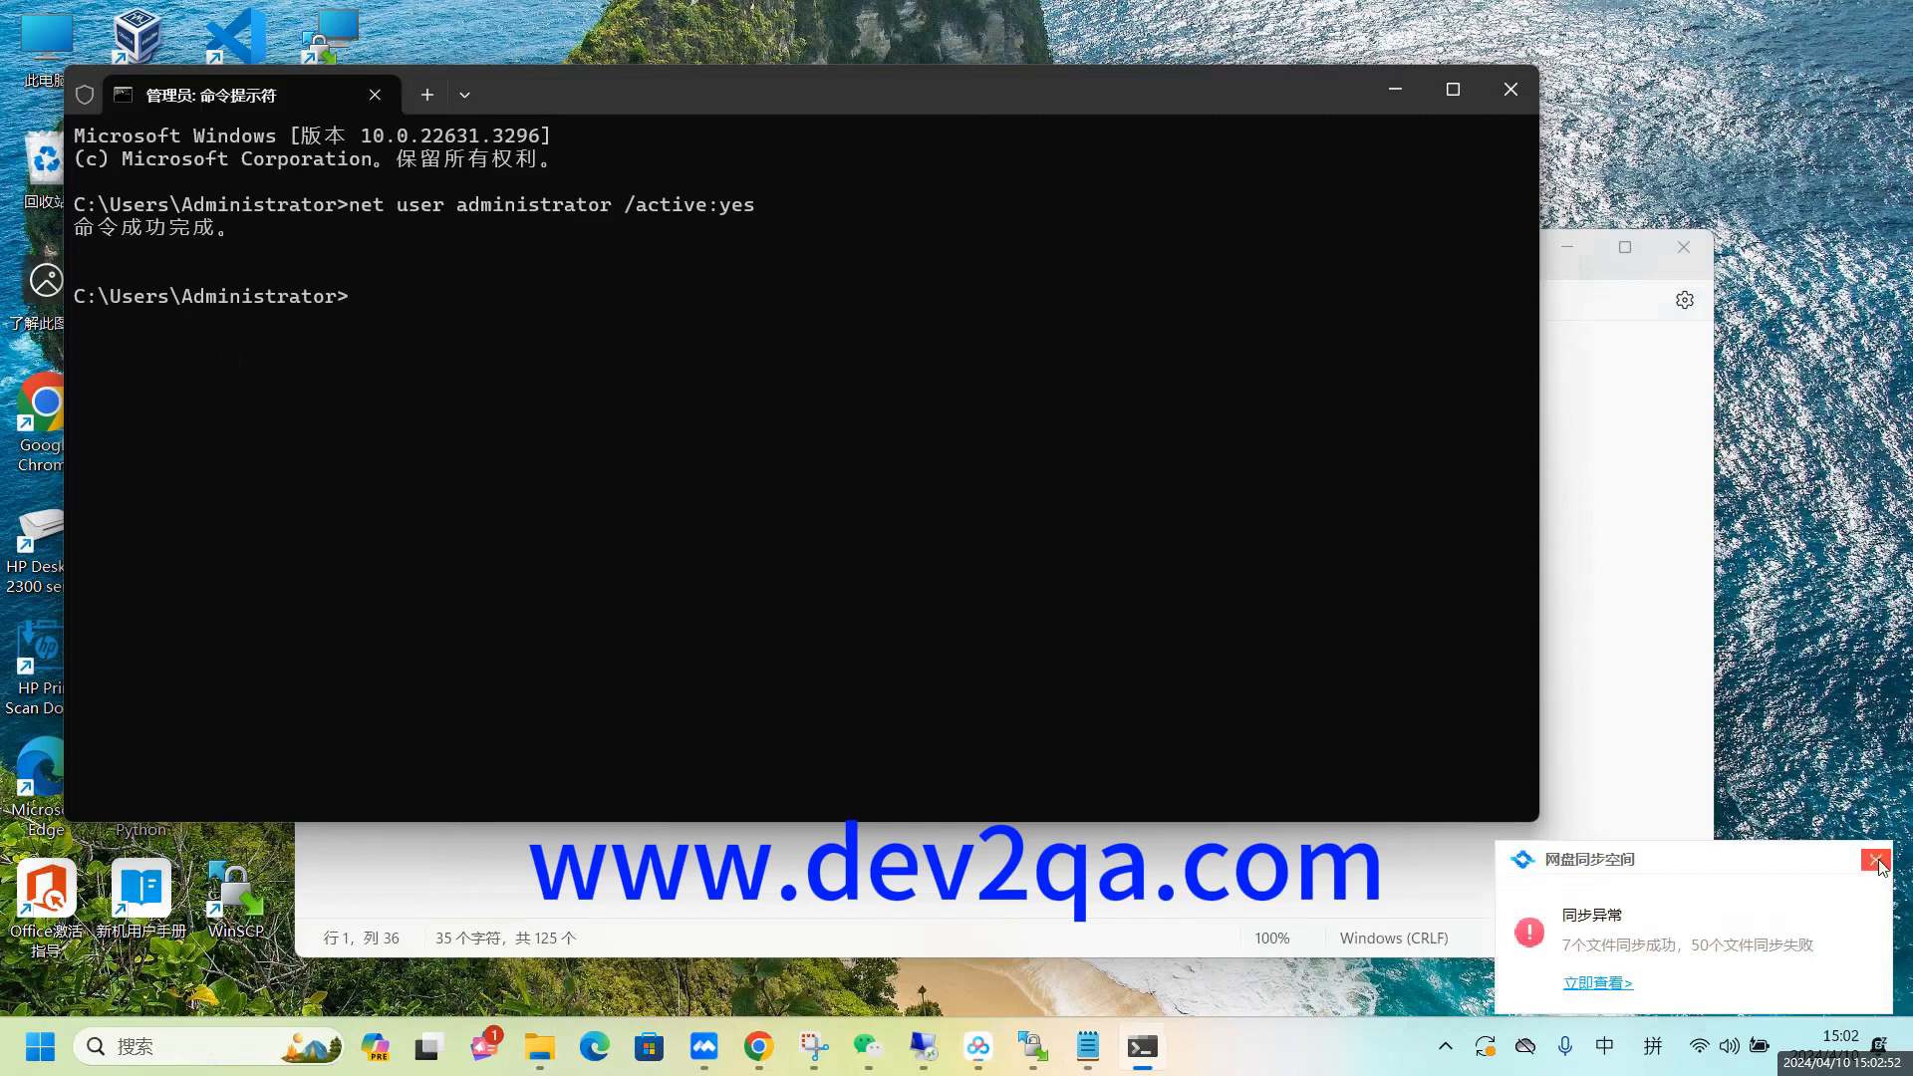
Dismiss the sync-failure toast and bring the Notepad with enable/disable commands forward.
{"action": "left_click", "coordinate": [1879, 861]}
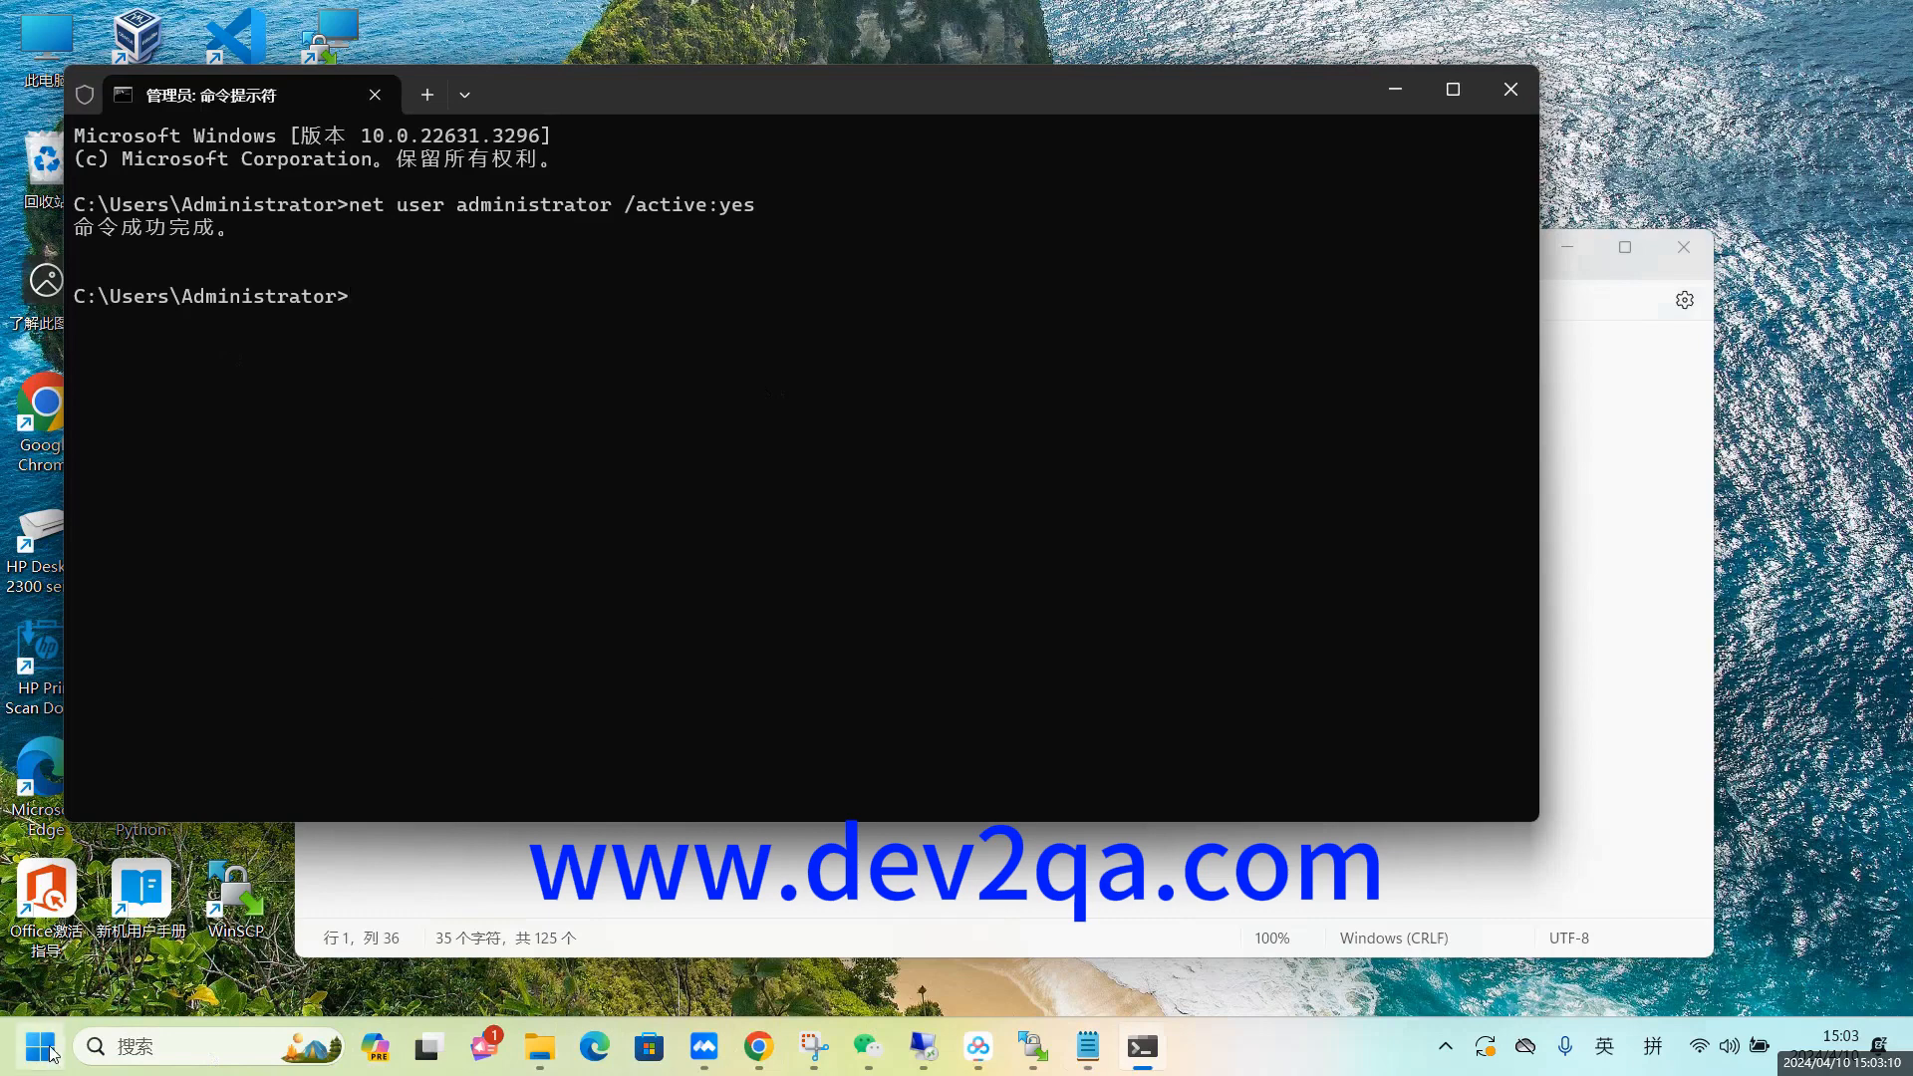
{"action": "left_click", "coordinate": [26, 1046]}
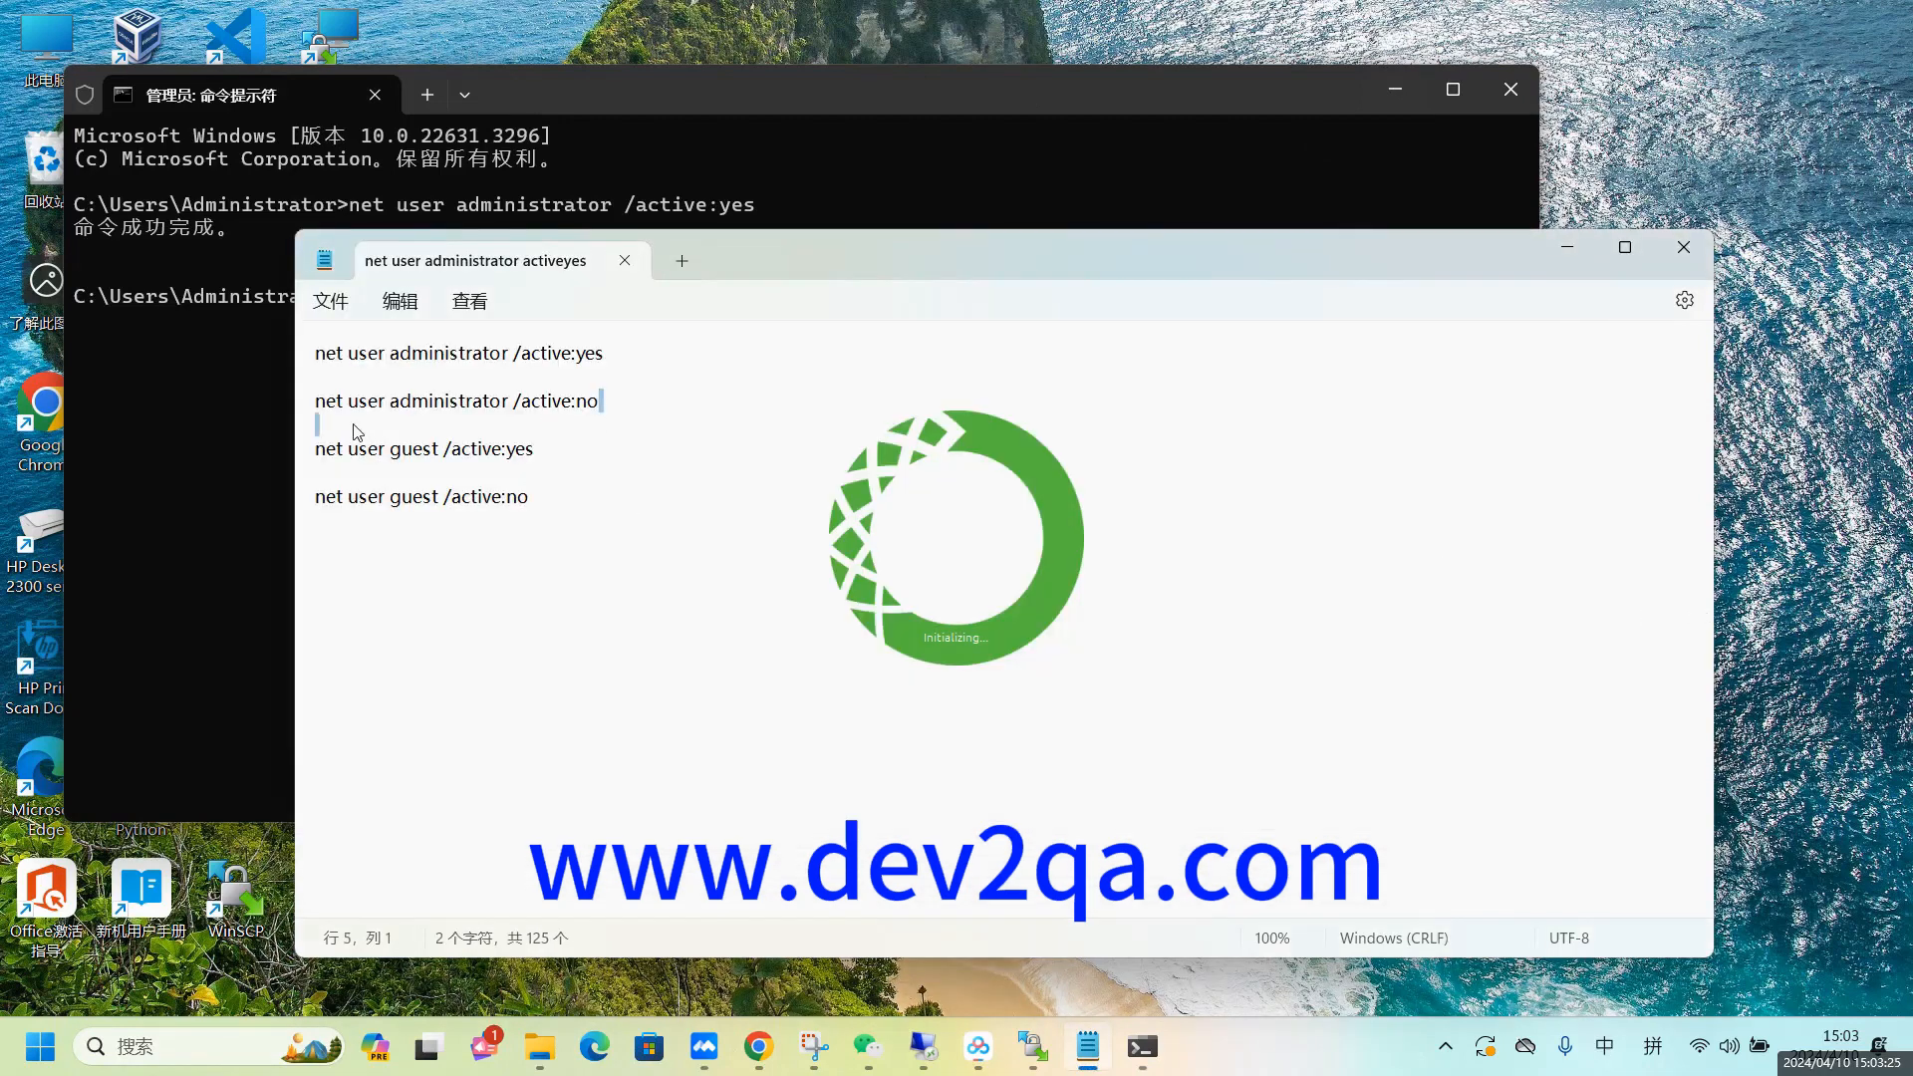
{"action": "triple_click", "coordinate": [459, 400]}
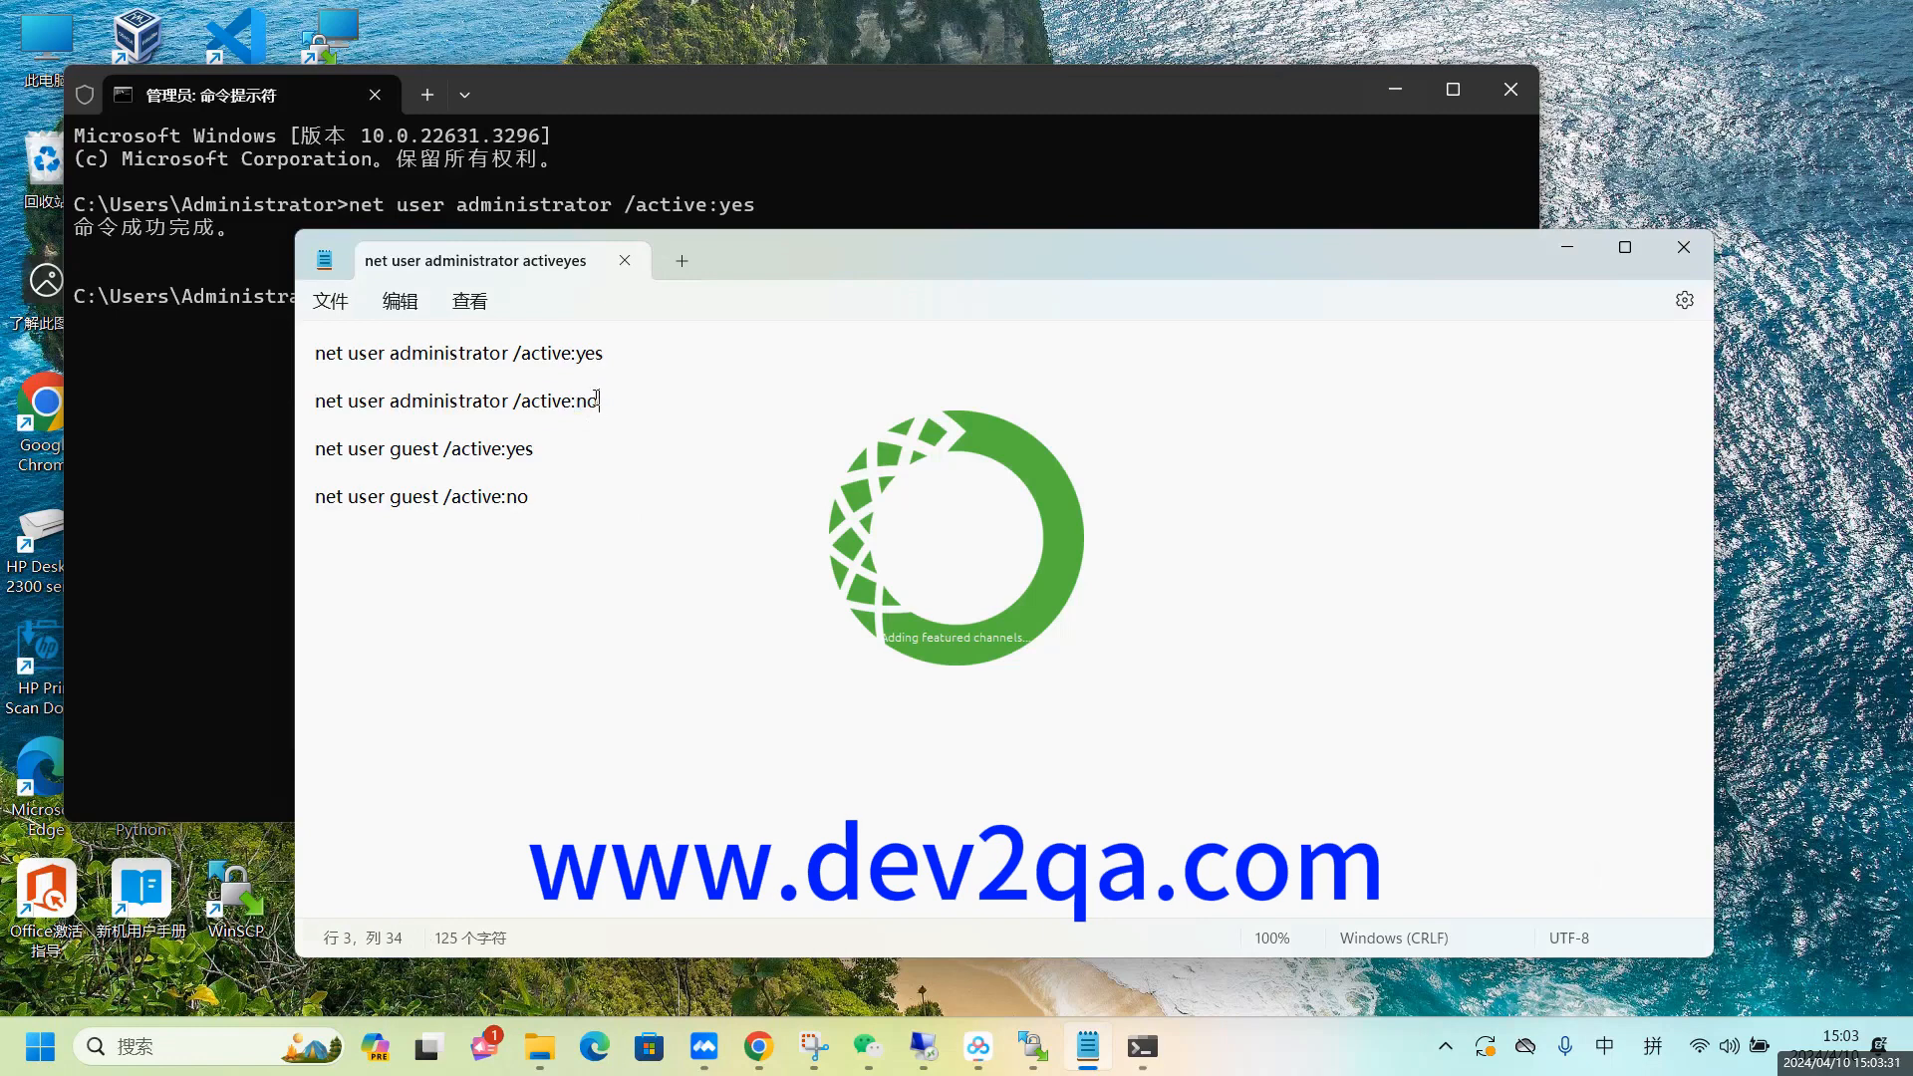
{"action": "mouse_move", "coordinate": [546, 445]}
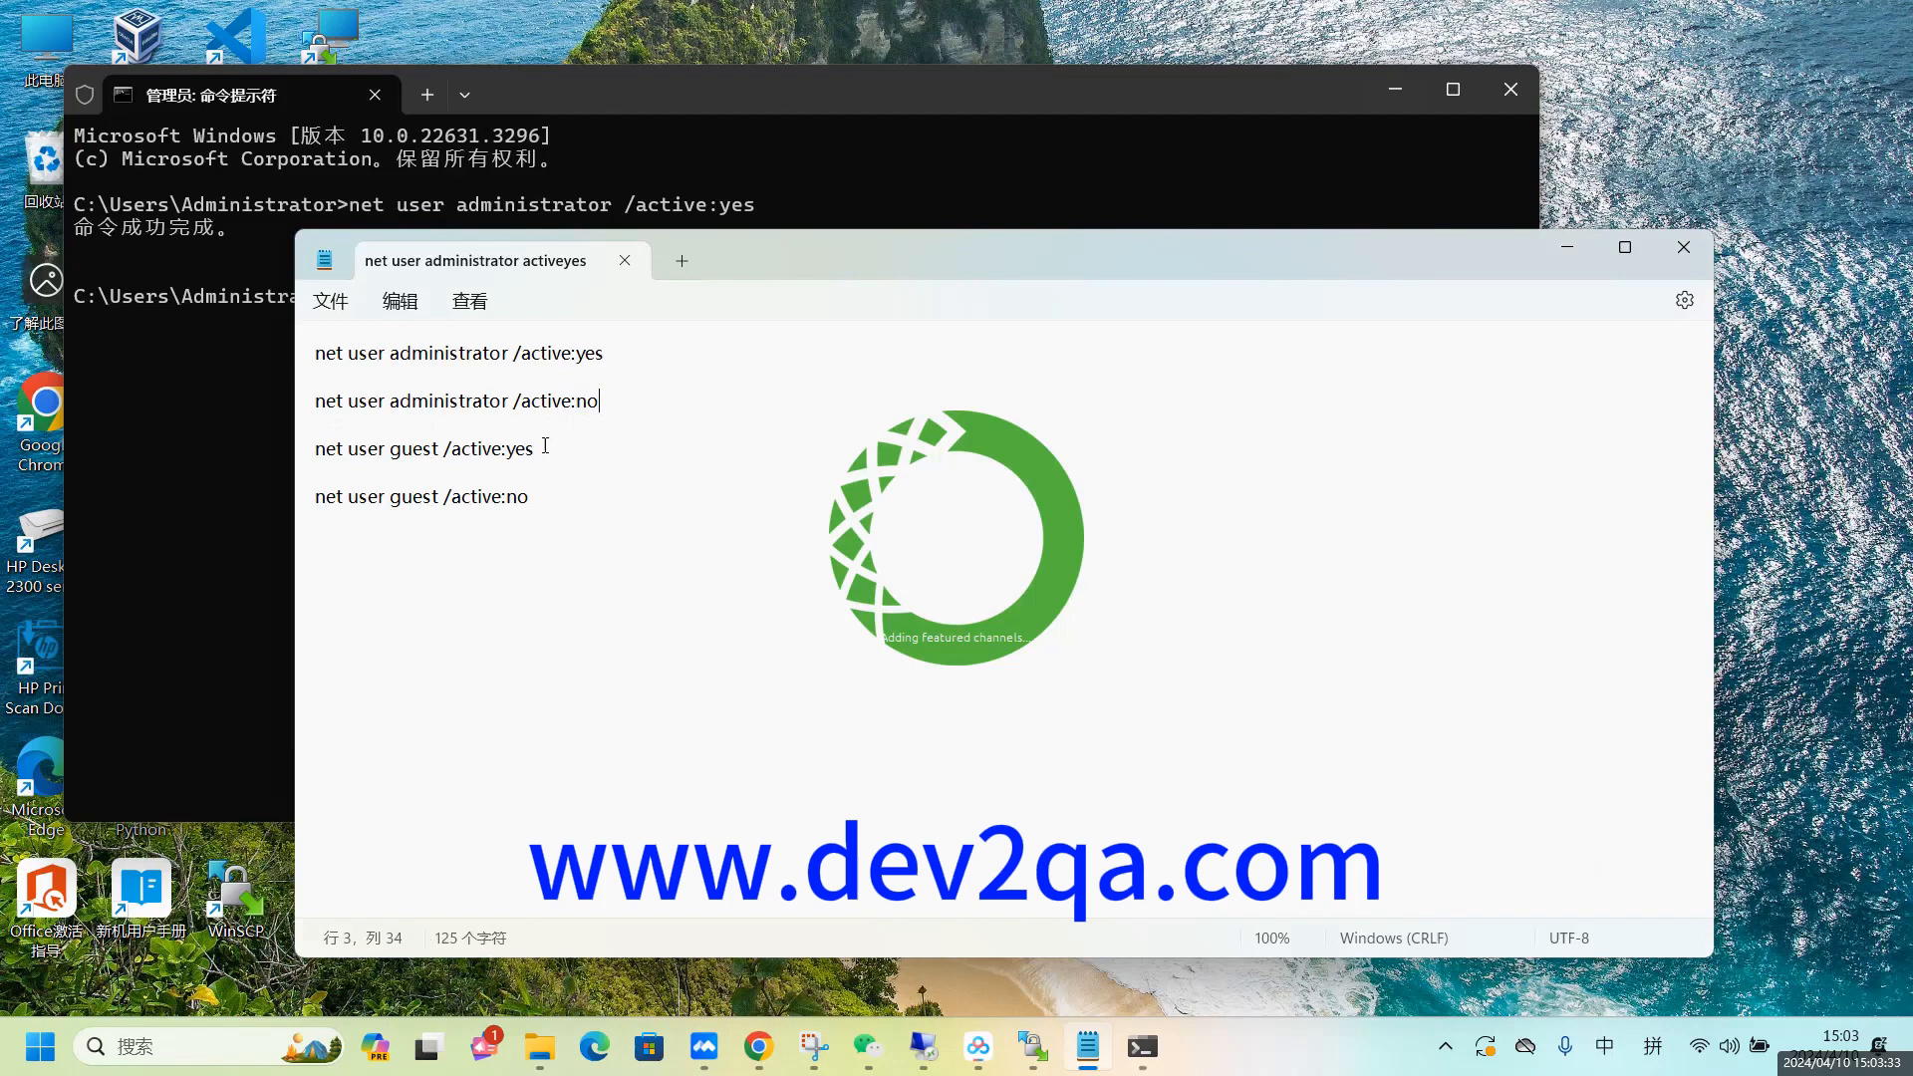
{"action": "triple_click", "coordinate": [425, 448]}
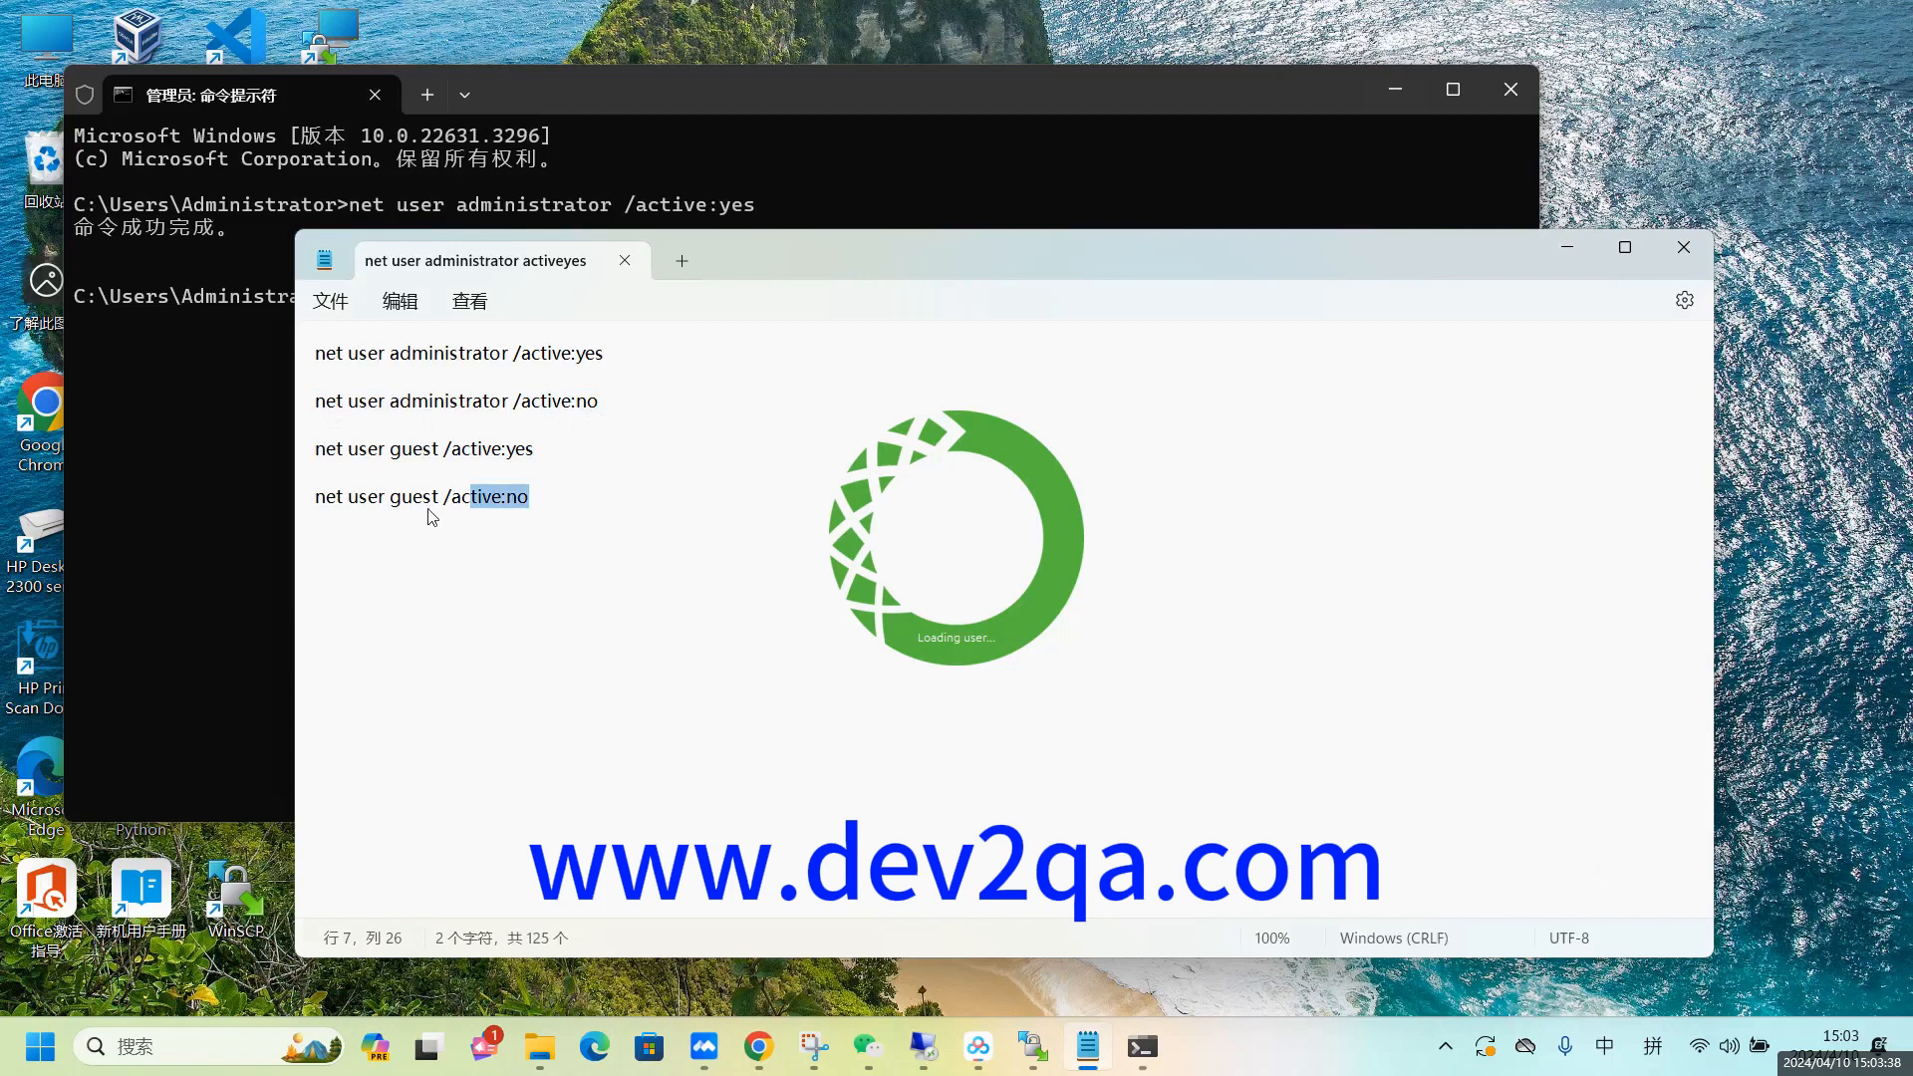
{"action": "triple_click", "coordinate": [421, 496]}
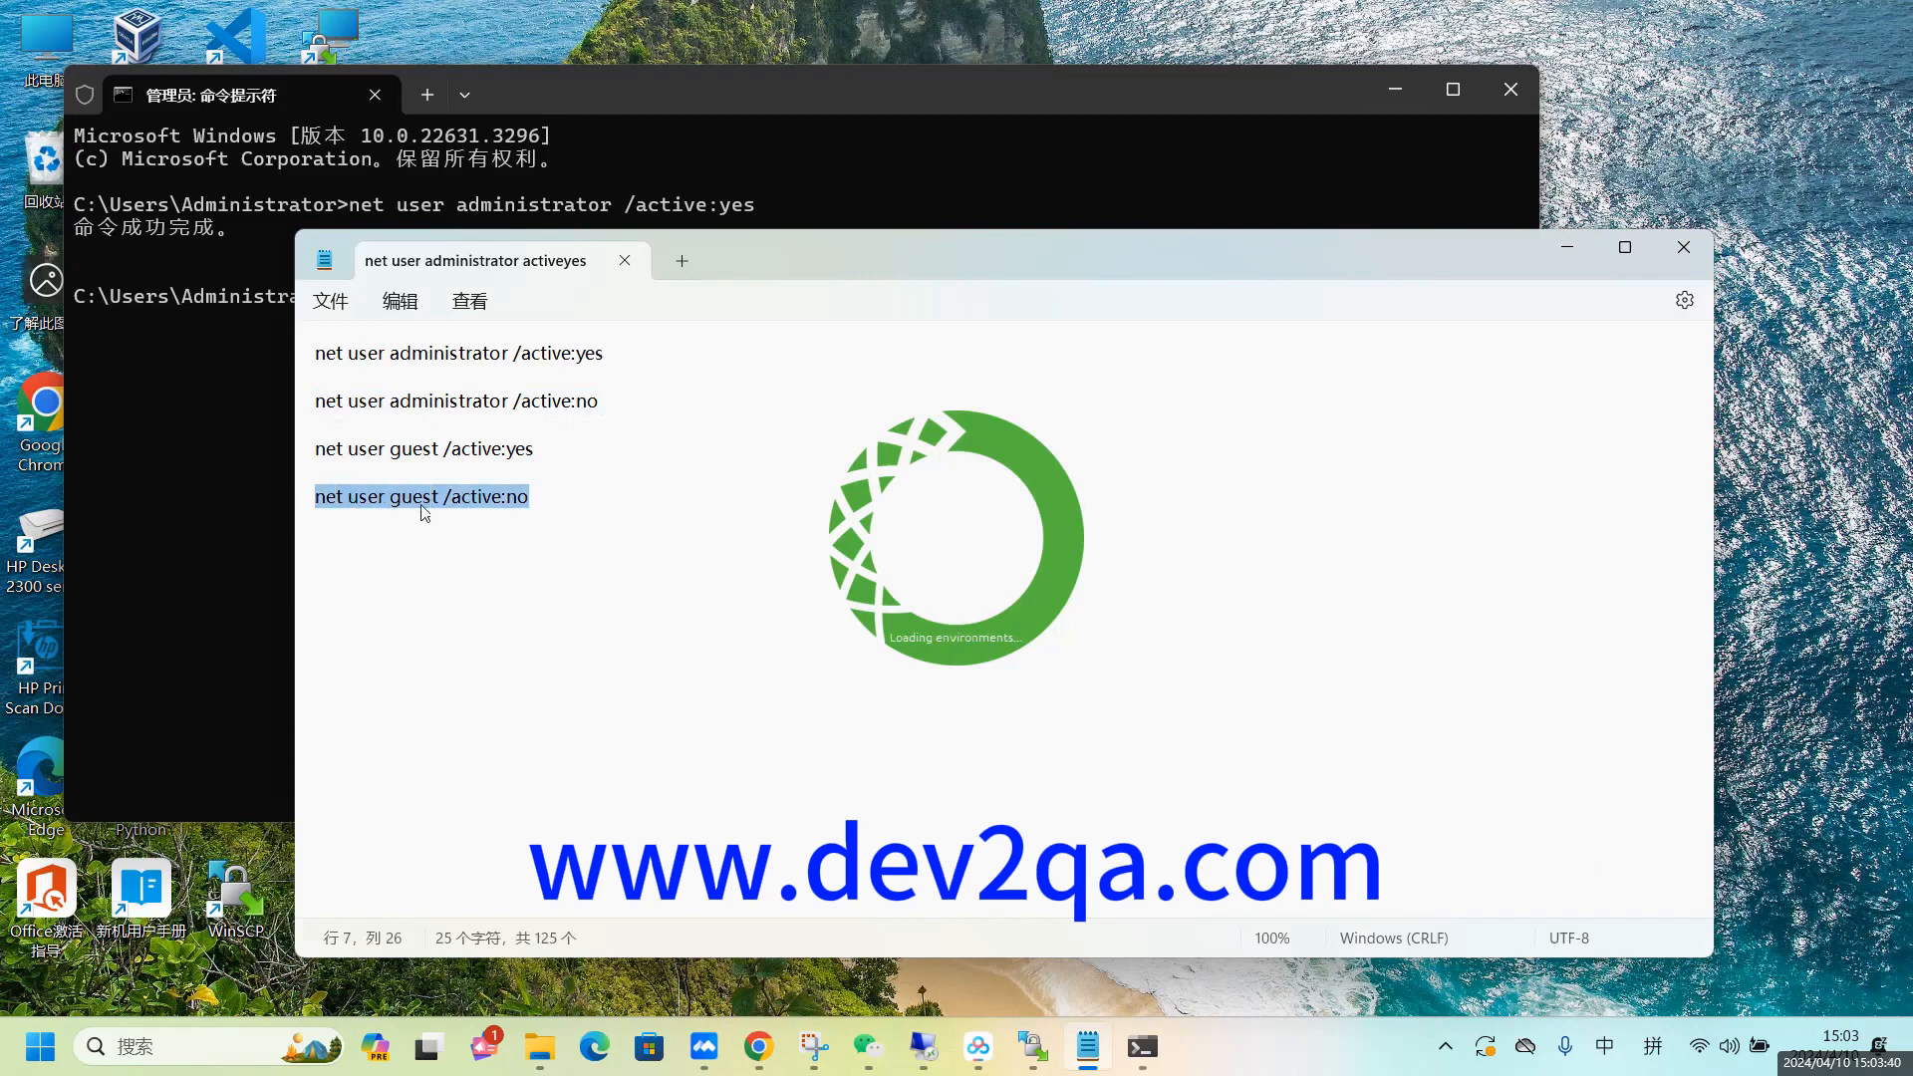